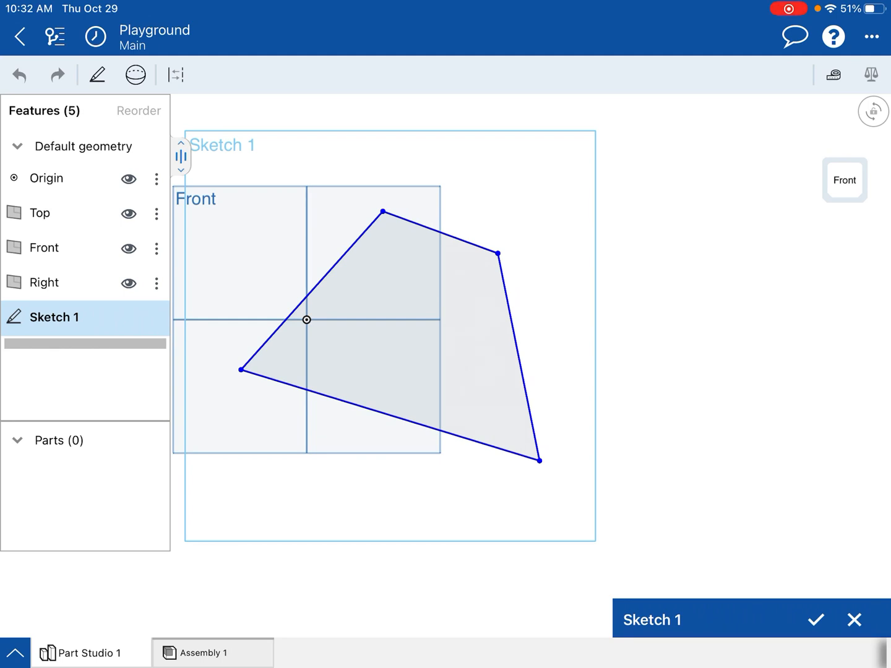
- Constrain all four sides of the quadrilateral to equal length, forming a rhombus
{"action": "left_click", "coordinate": [390, 414]}
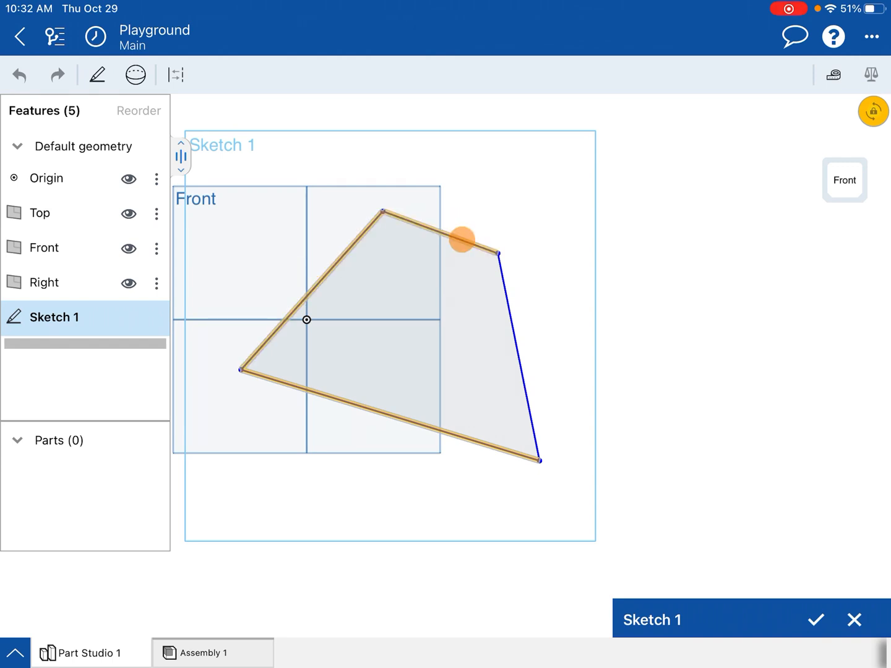
{"action": "left_click", "coordinate": [462, 240]}
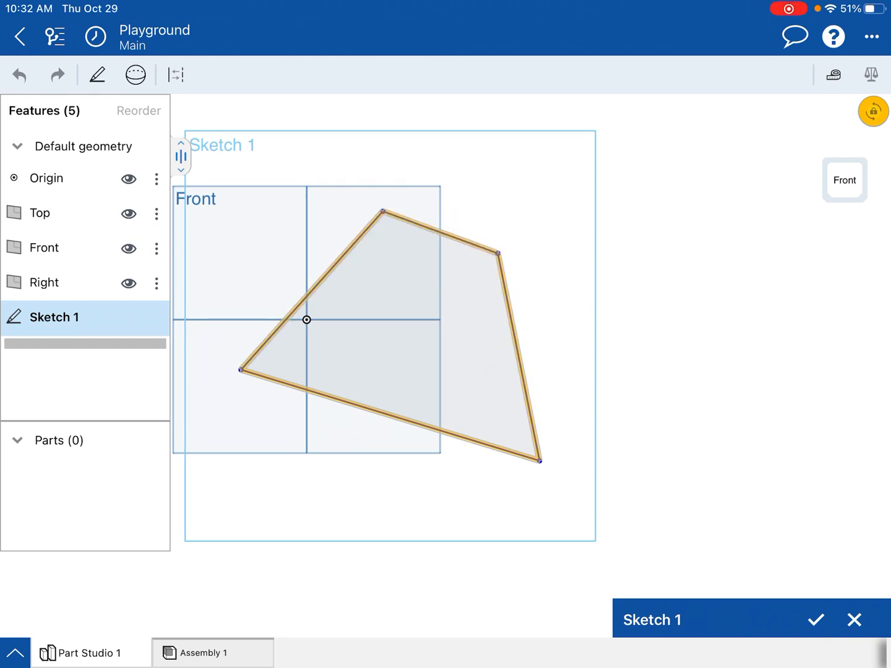
{"action": "left_click", "coordinate": [97, 74]}
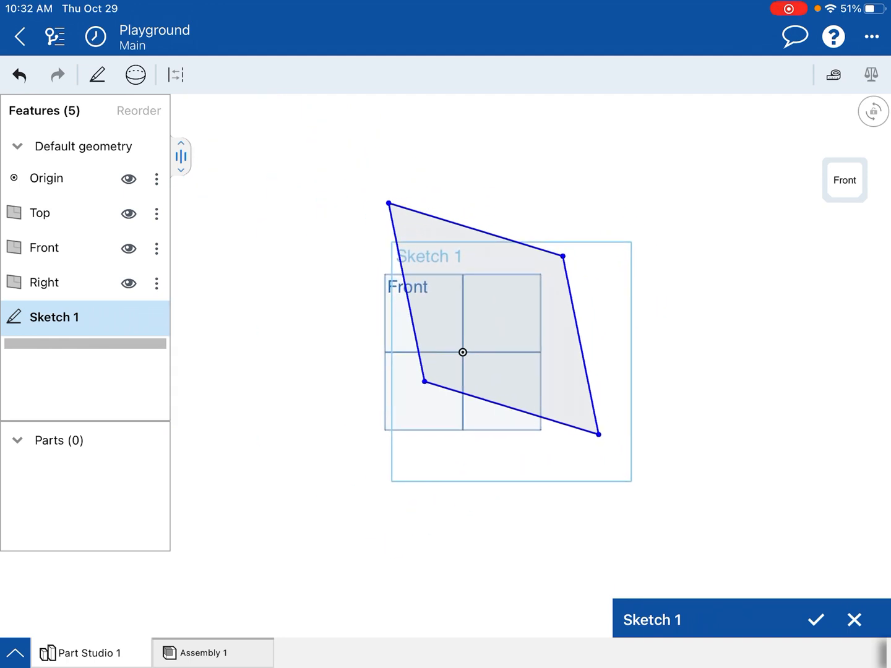
{"action": "left_click", "coordinate": [389, 203]}
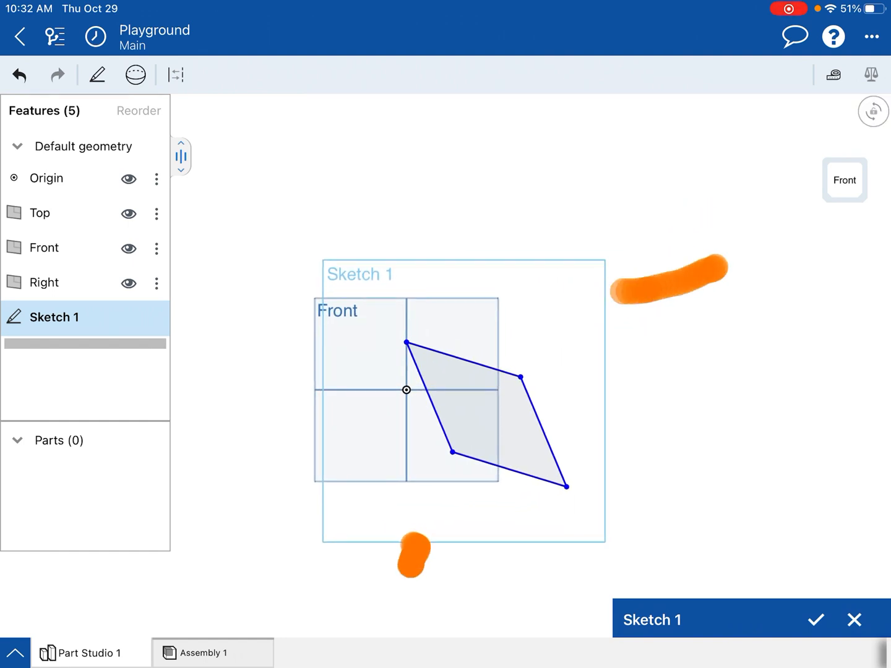
{"action": "left_click", "coordinate": [96, 74]}
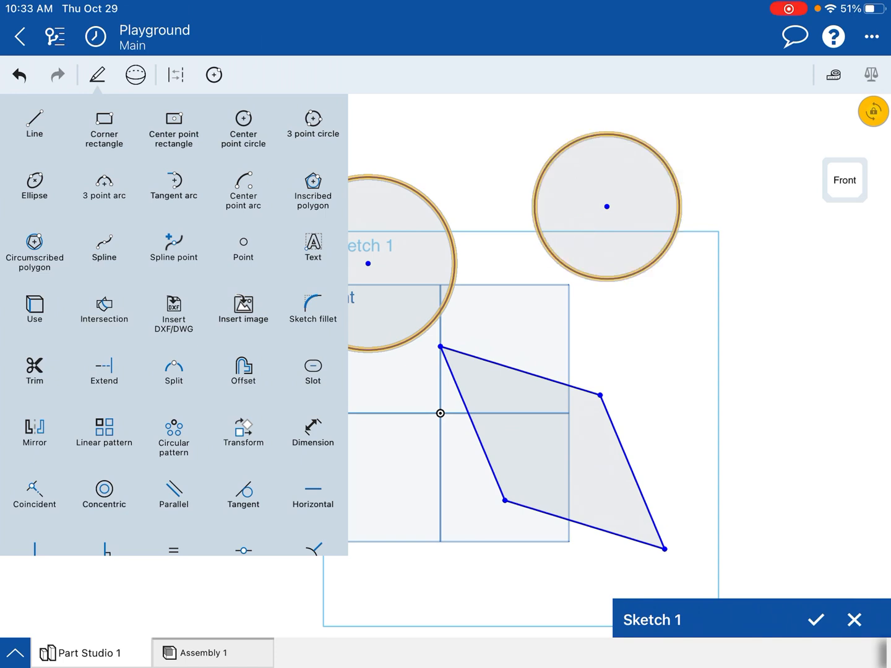
- Apply an Equal constraint to the two circles above the rhombus, then clear the selection
{"action": "scroll", "scroll_direction": "down", "scroll_amount": 3}
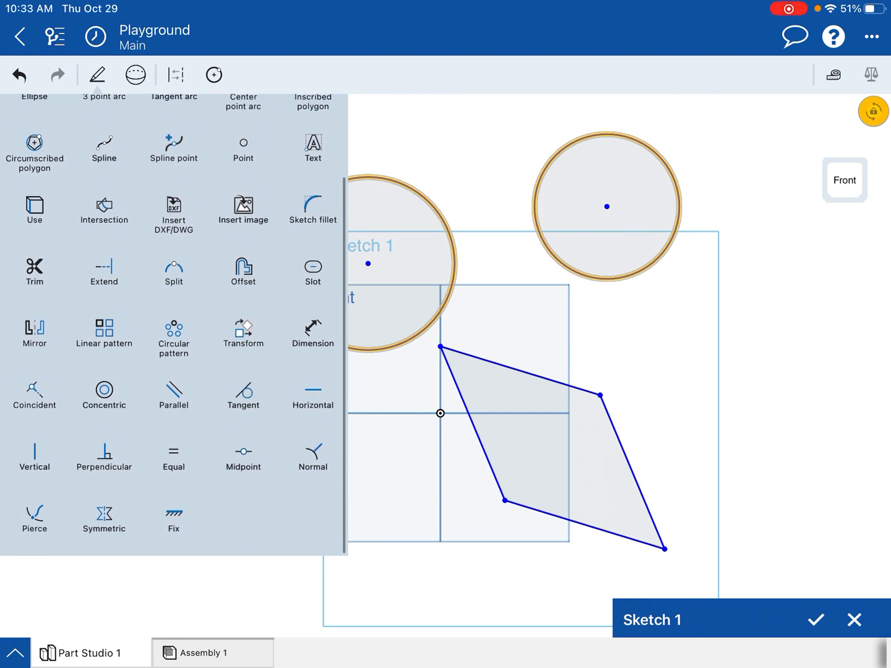
{"action": "left_click", "coordinate": [173, 460]}
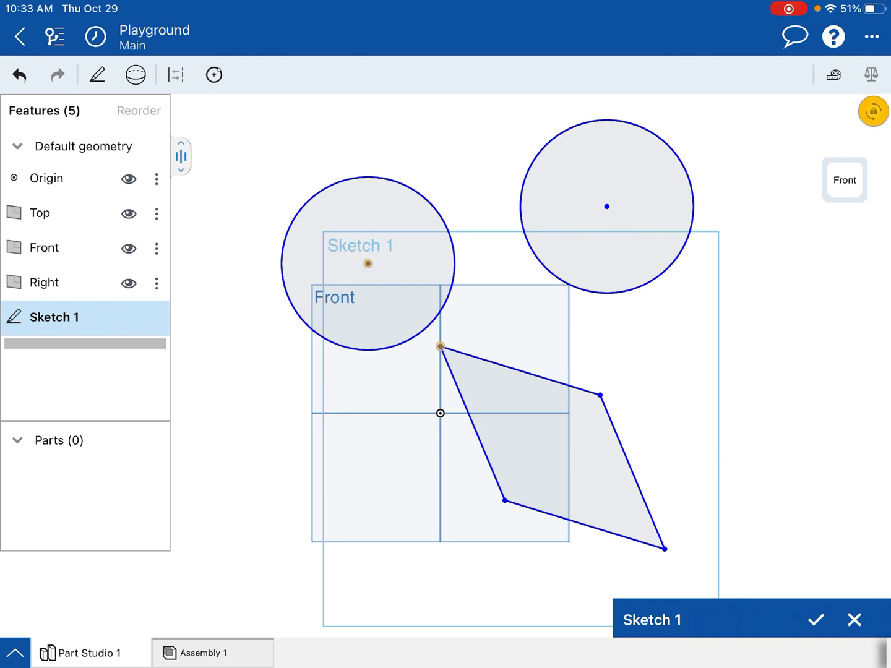
{"action": "left_click", "coordinate": [607, 208]}
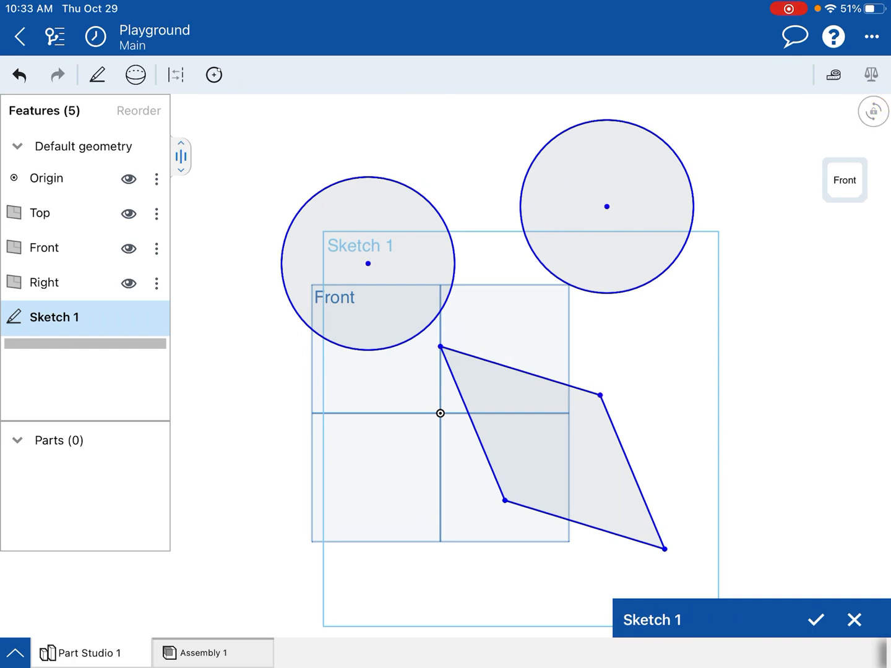
- Draw lines from each circle's centre to a rhombus vertex using the Line tool
{"action": "left_click", "coordinate": [96, 74]}
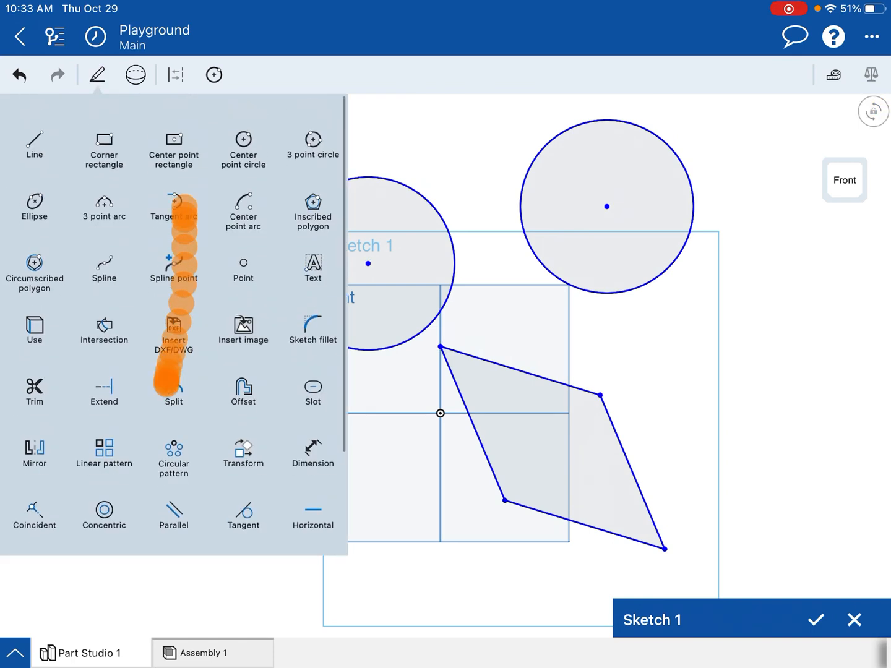
{"action": "left_click", "coordinate": [213, 74]}
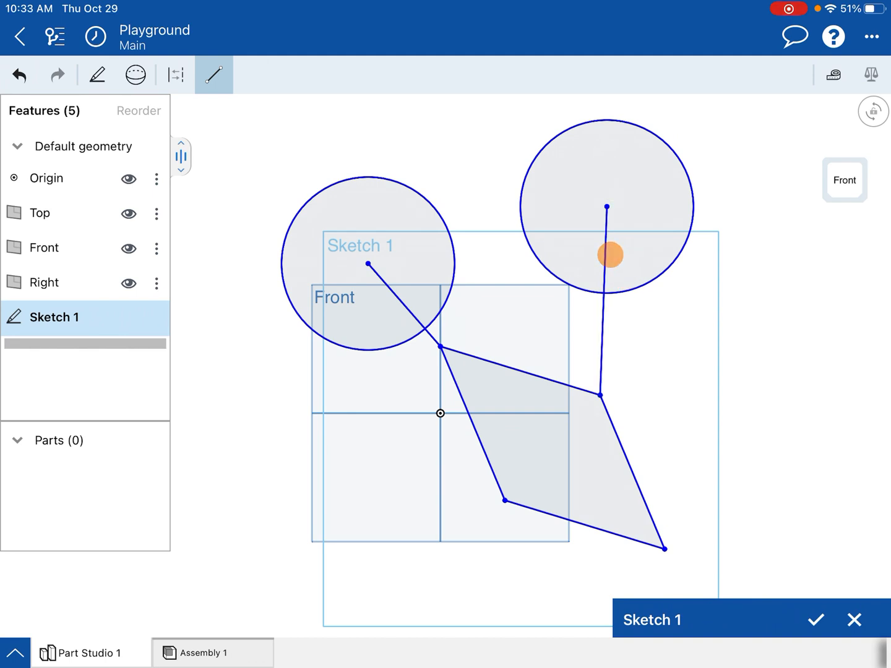
{"action": "left_click", "coordinate": [609, 255]}
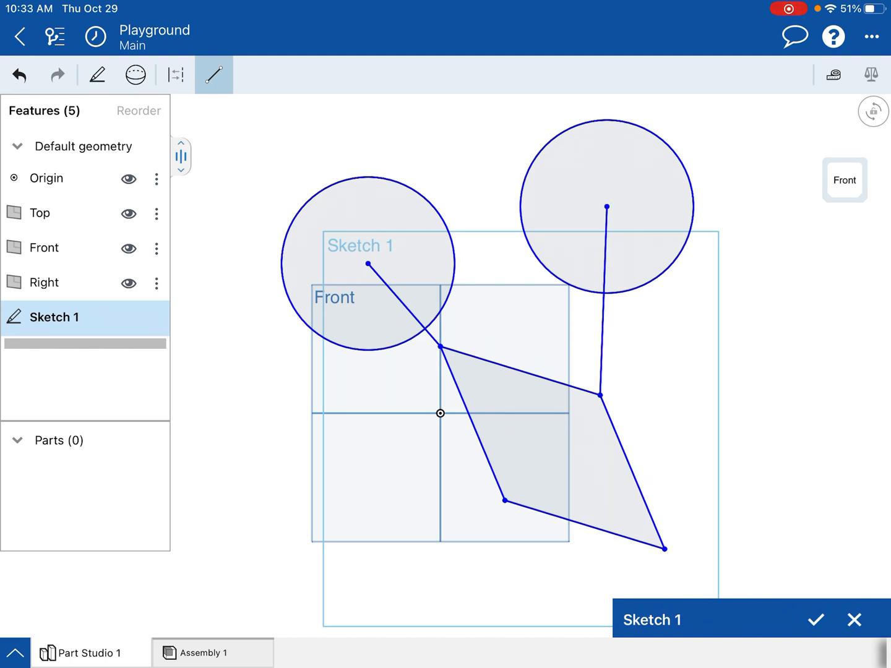
{"action": "left_click", "coordinate": [212, 74]}
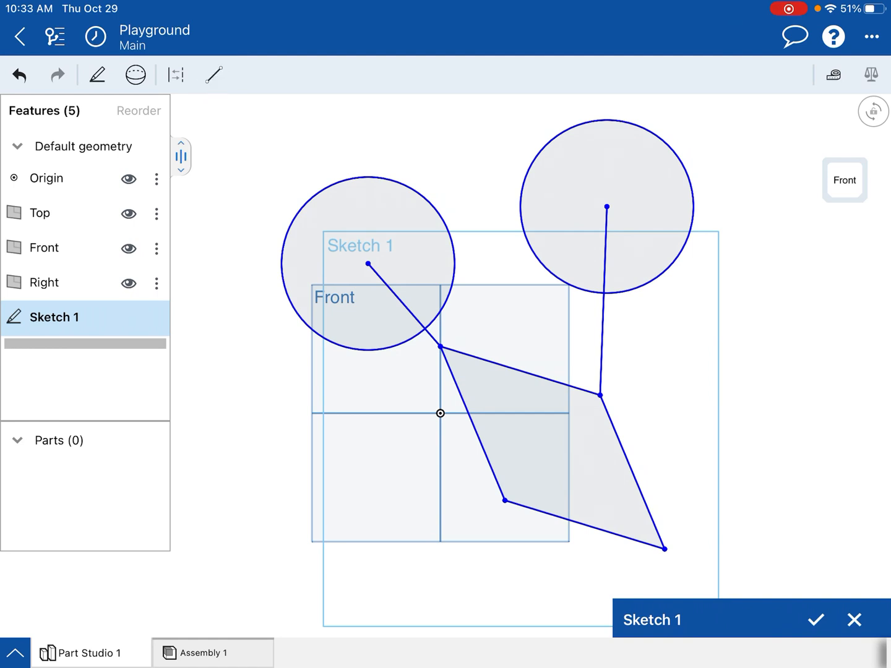
- Convert both centre-to-vertex lines into dashed construction geometry
{"action": "left_click", "coordinate": [606, 331]}
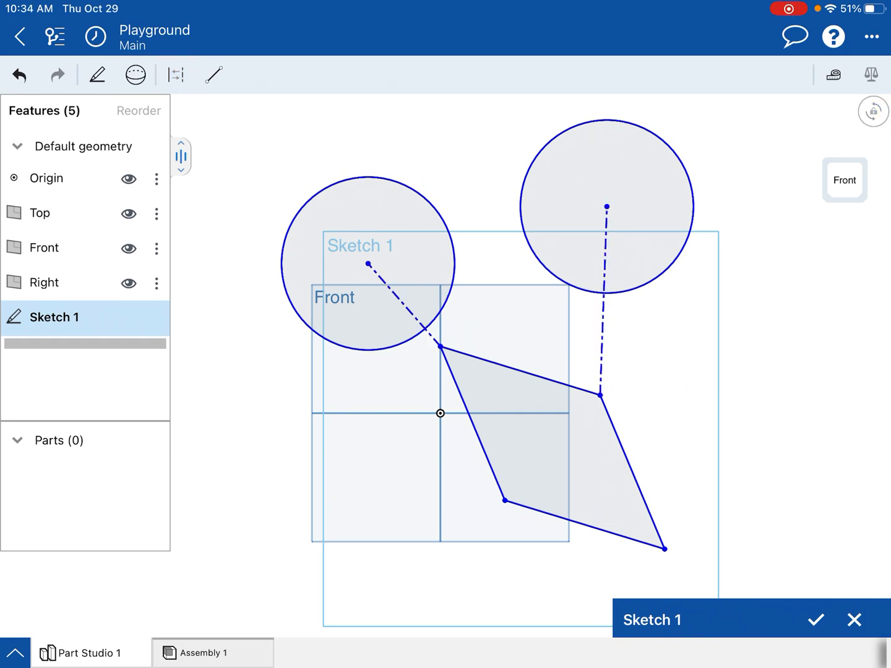
{"action": "left_click", "coordinate": [176, 74]}
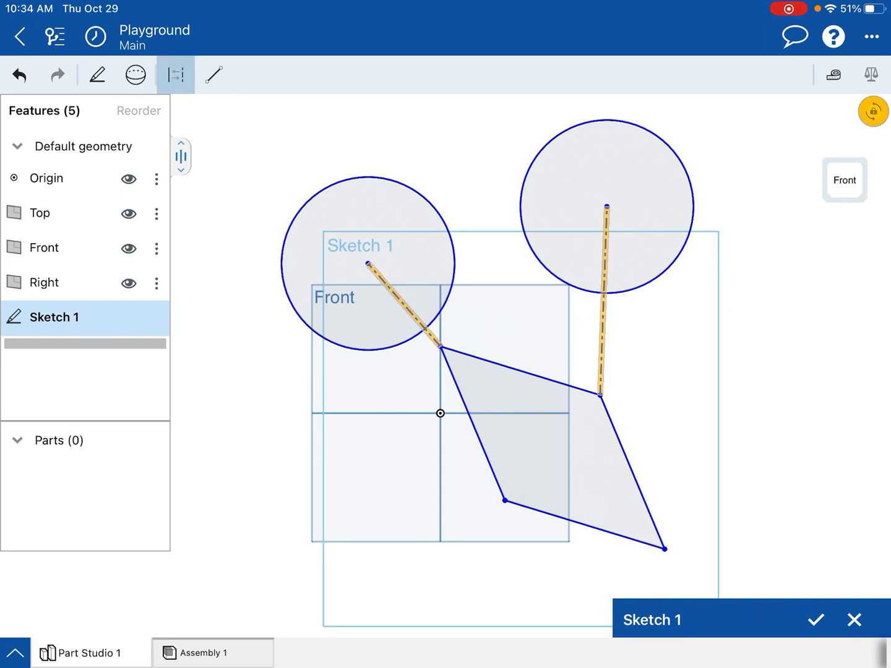